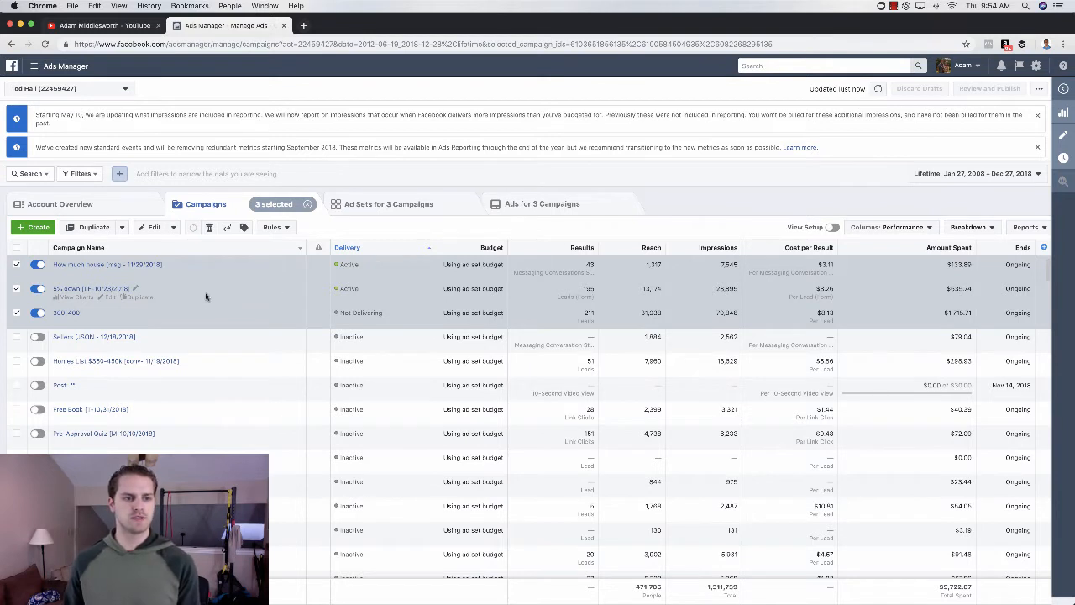
mouse_move(26, 265)
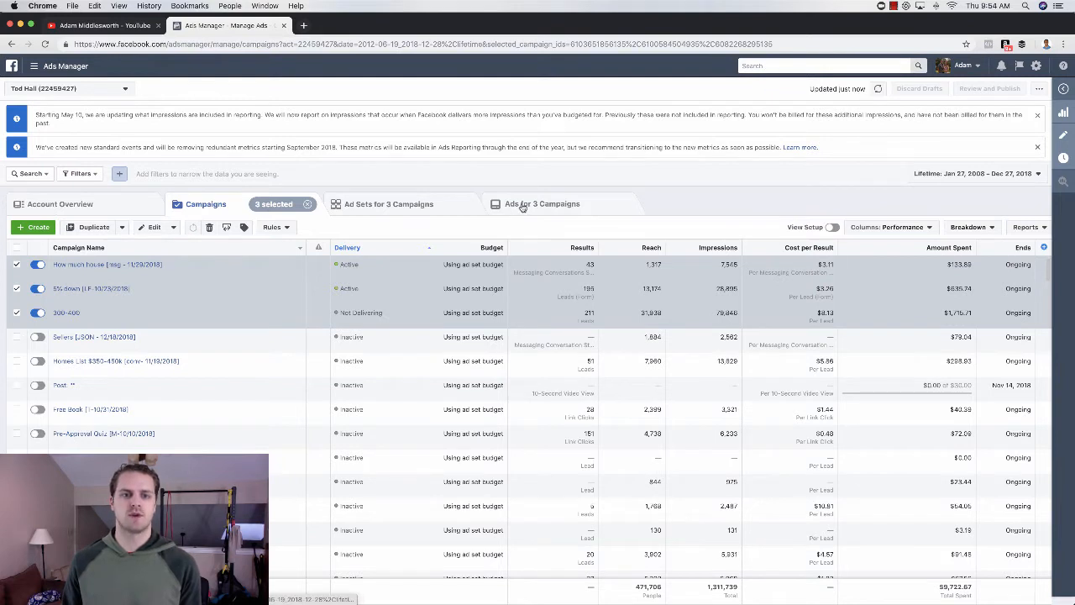
- Show the ads belonging to the three selected campaigns
click(541, 203)
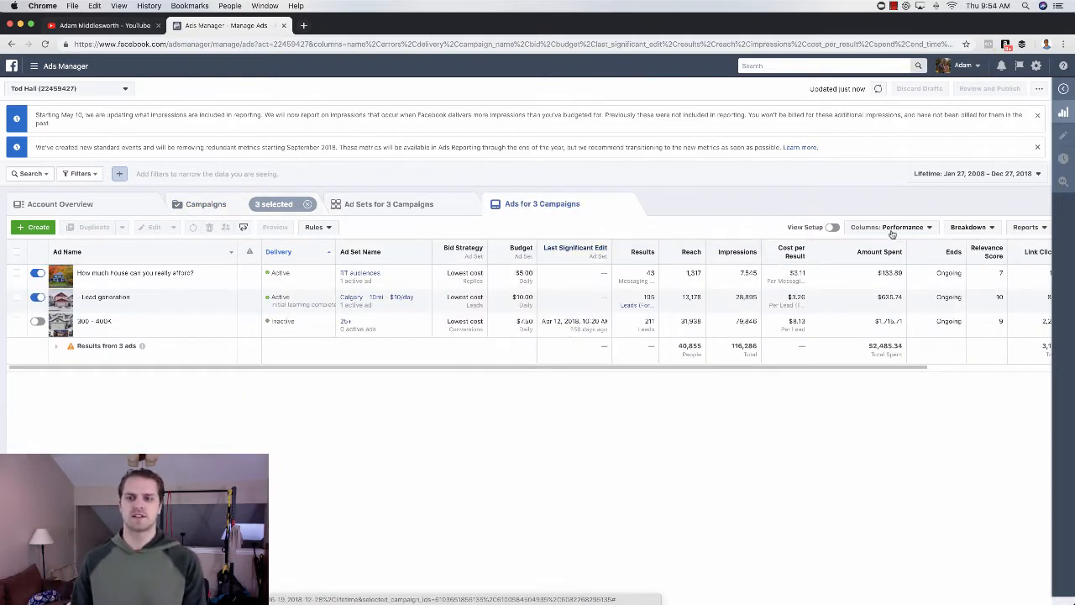
- Apply the 'Performance and Clicks' column preset to the ads table
click(889, 227)
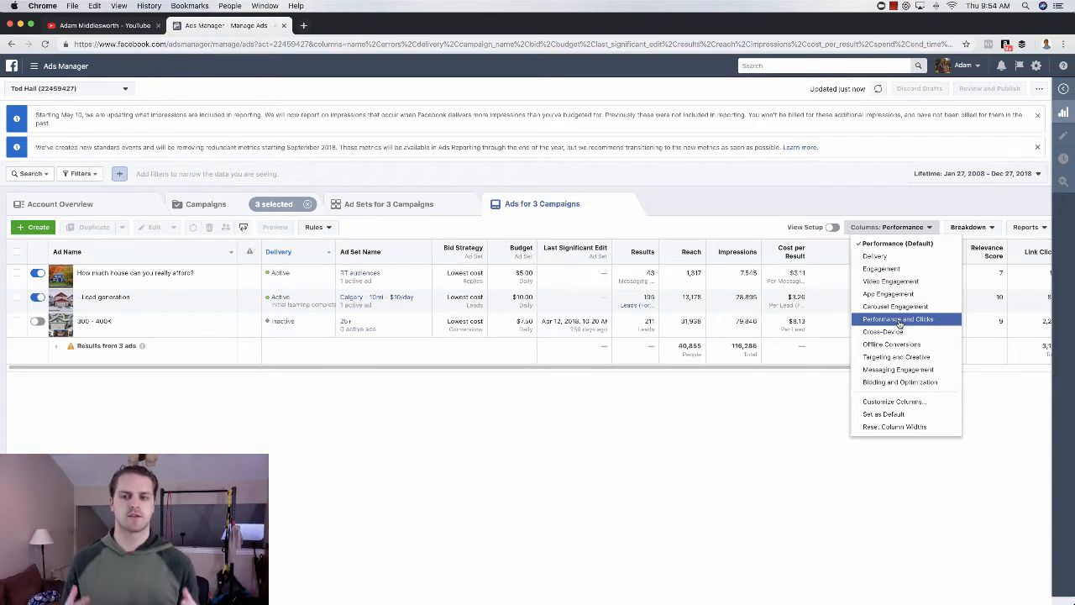
mouse_move(891, 283)
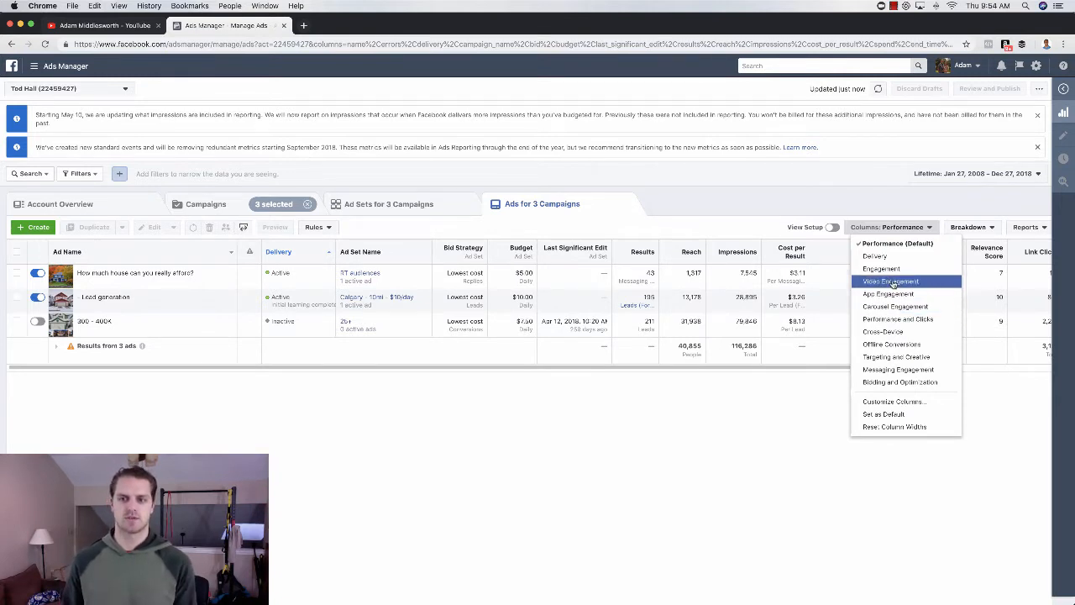
mouse_move(882, 269)
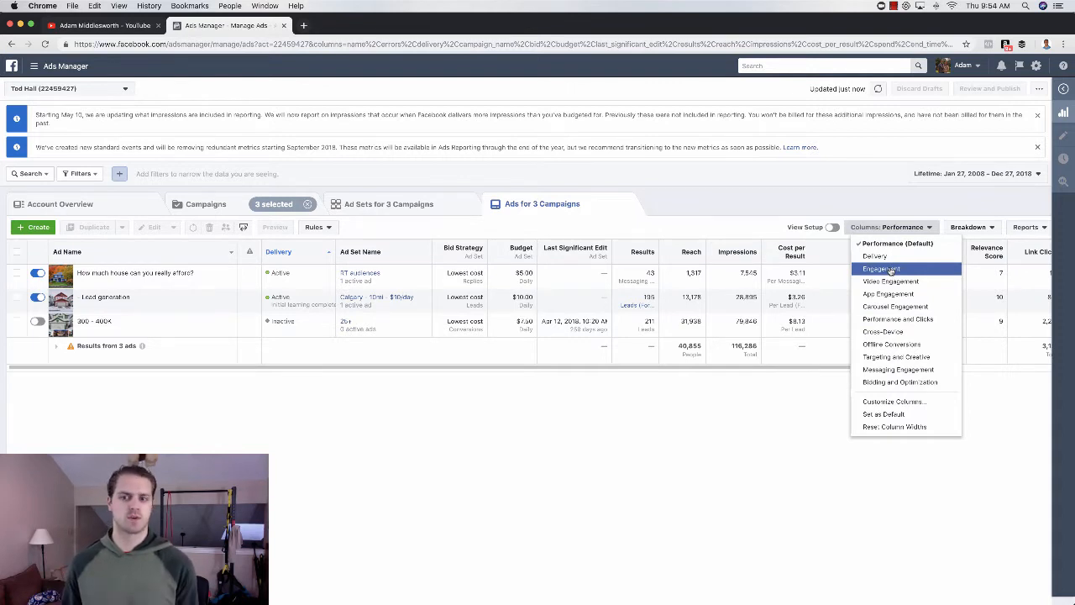
mouse_move(890, 283)
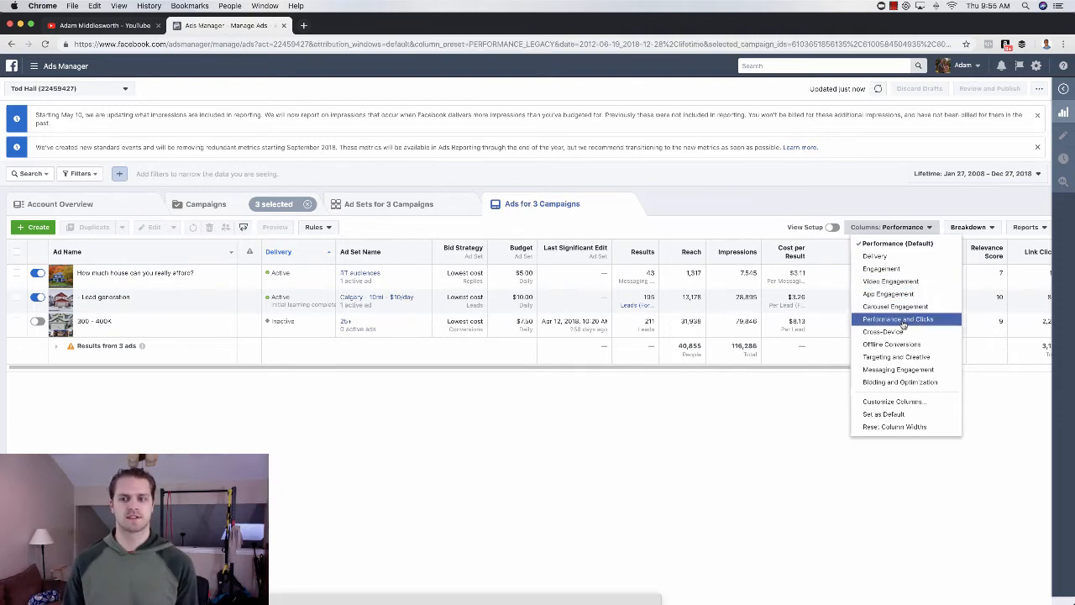
click(898, 319)
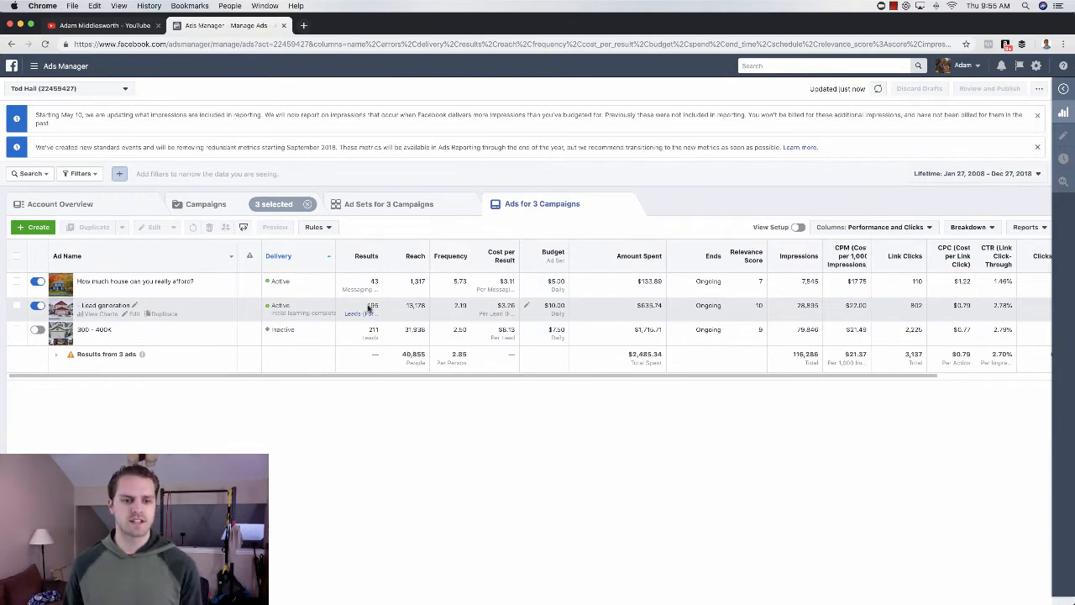
mouse_move(363, 315)
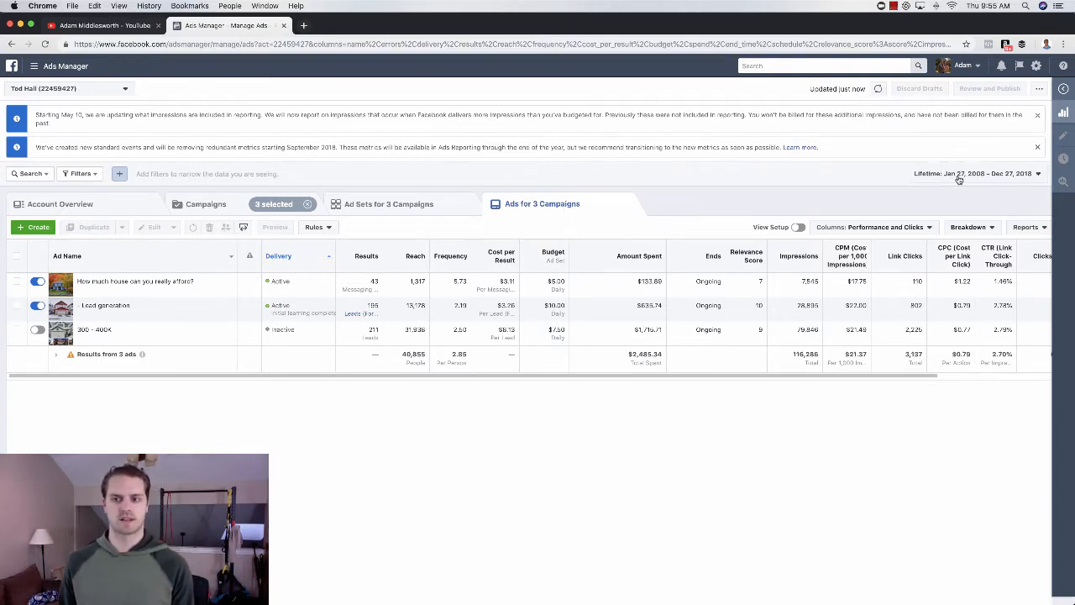
click(978, 173)
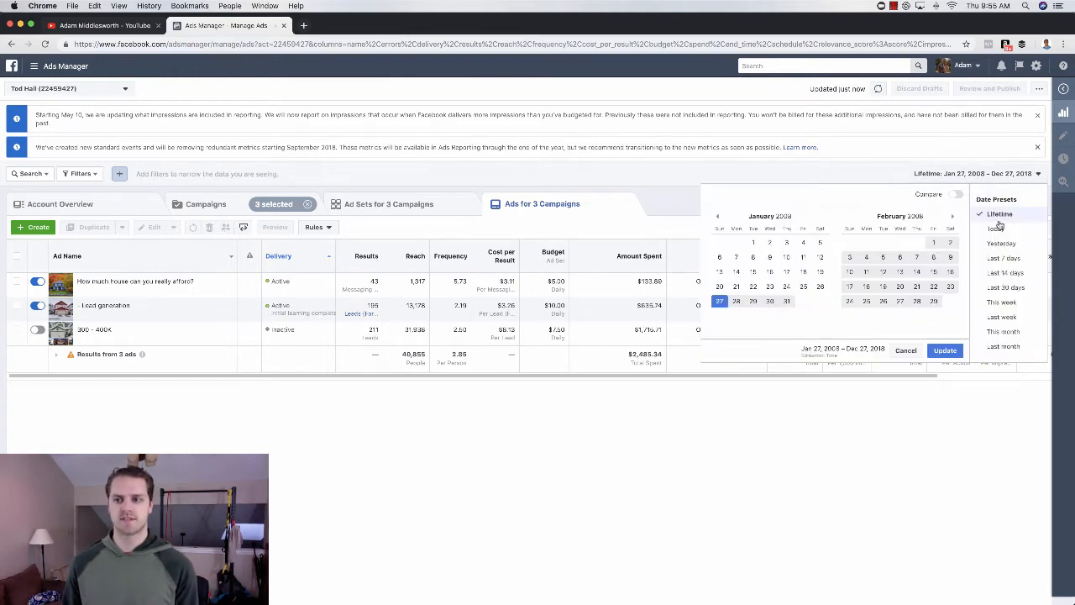
mouse_move(955, 392)
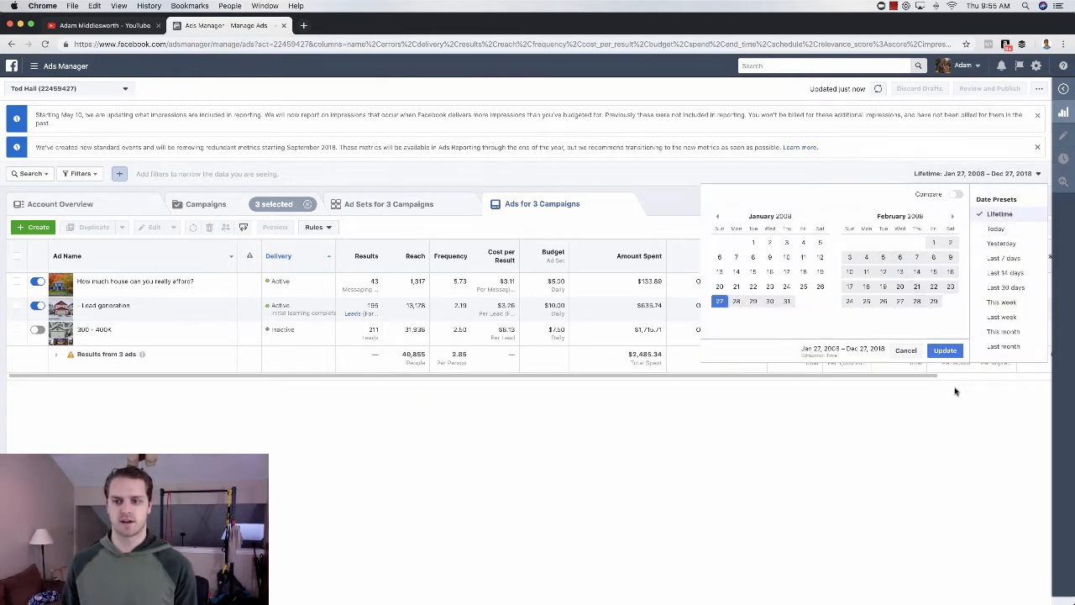
click(944, 351)
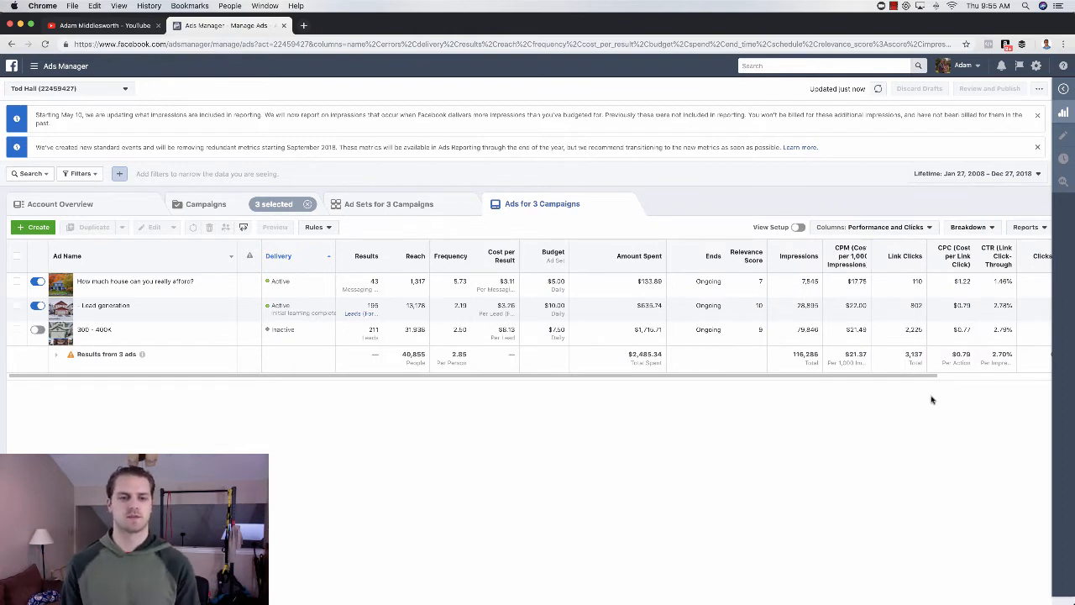
mouse_move(789, 387)
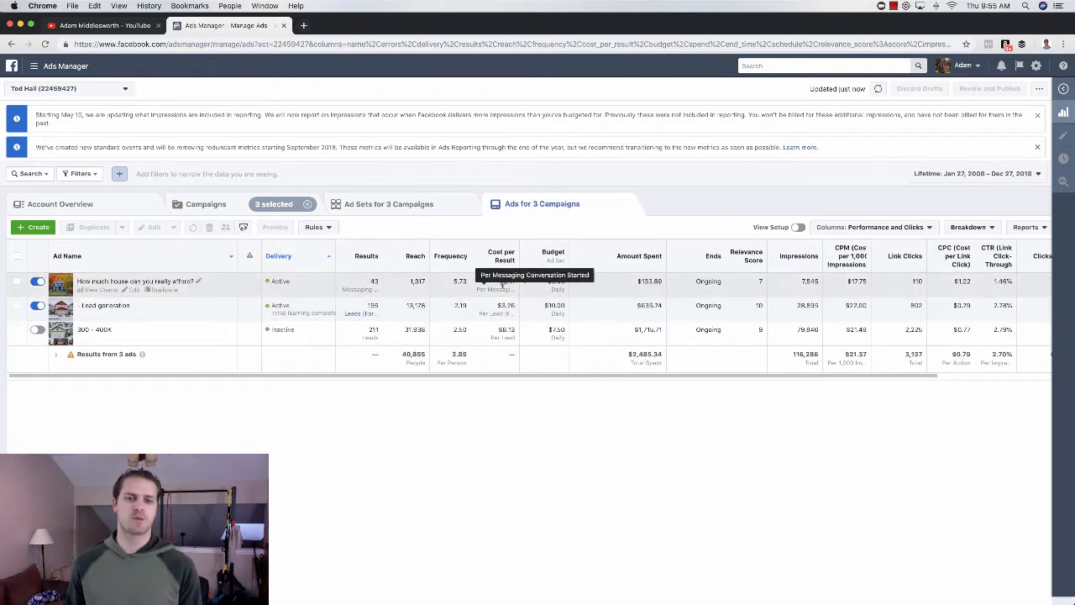
mouse_move(356, 366)
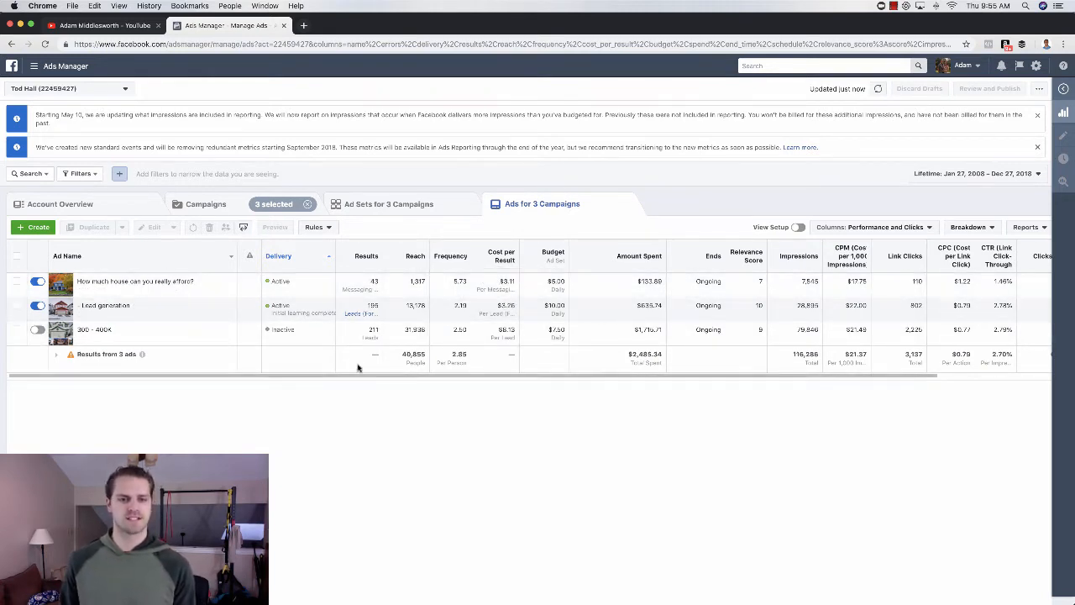
mouse_move(501, 255)
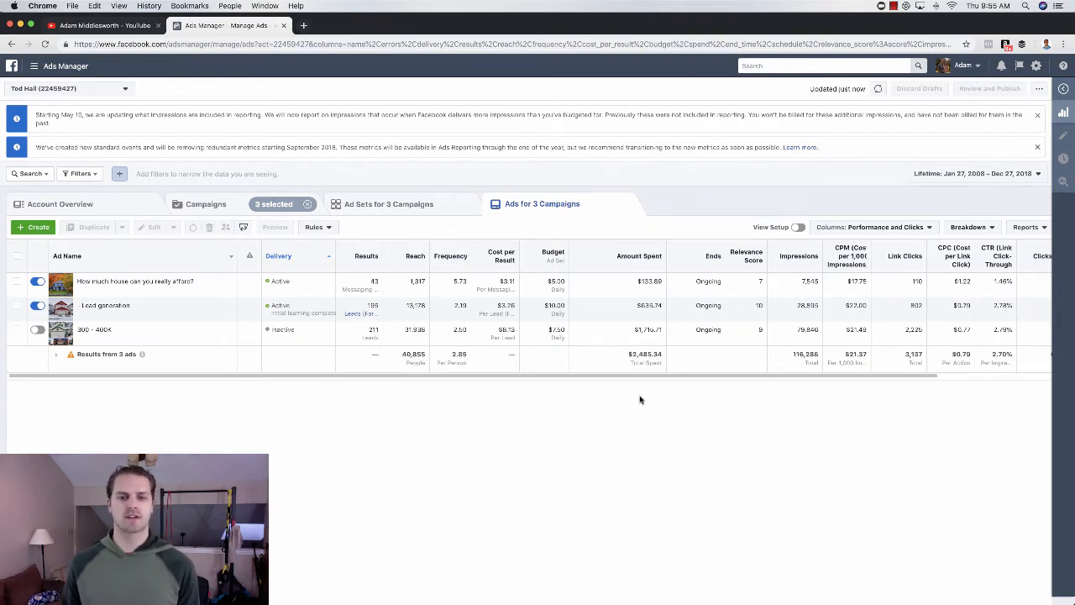
mouse_move(625, 389)
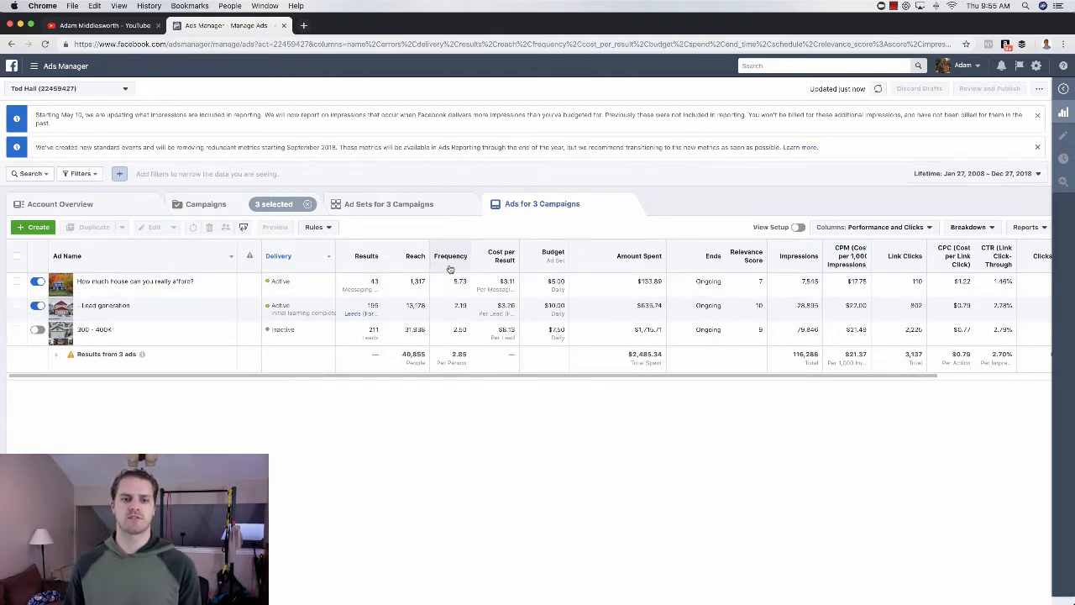
mouse_move(457, 229)
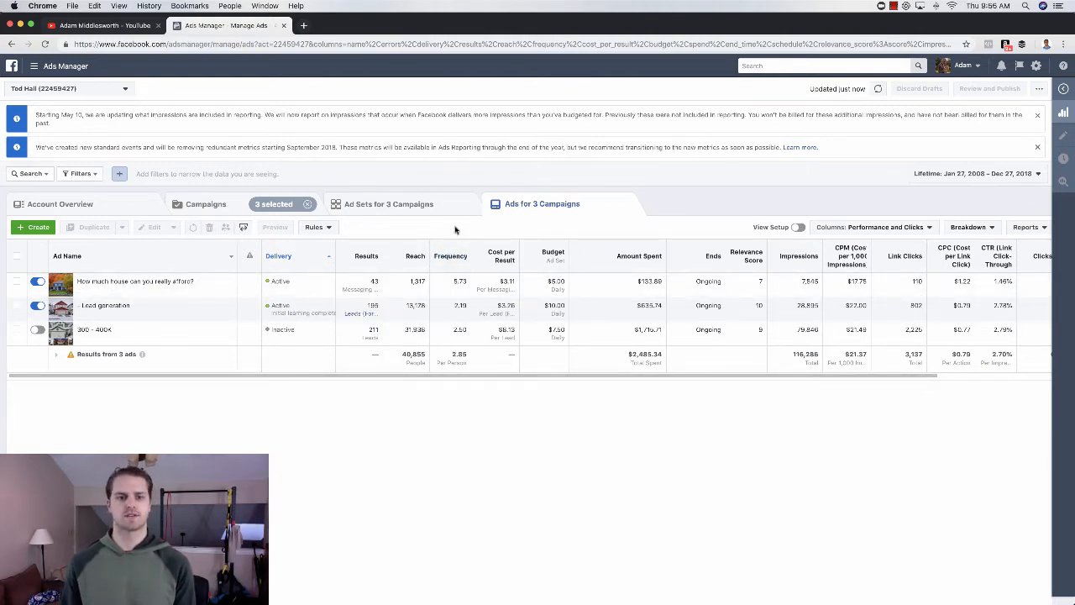
mouse_move(457, 289)
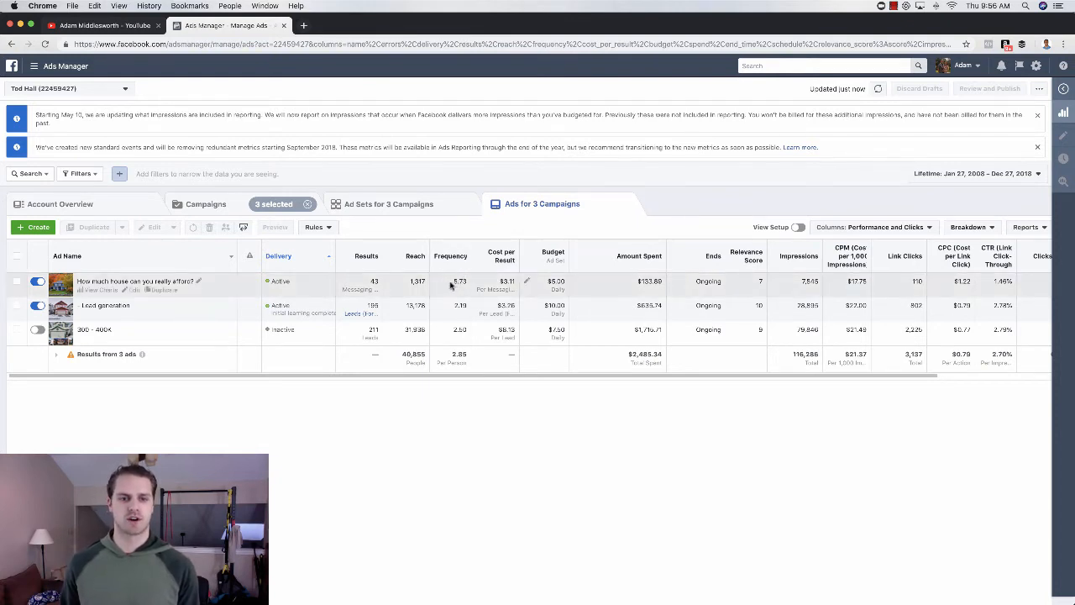
mouse_move(452, 312)
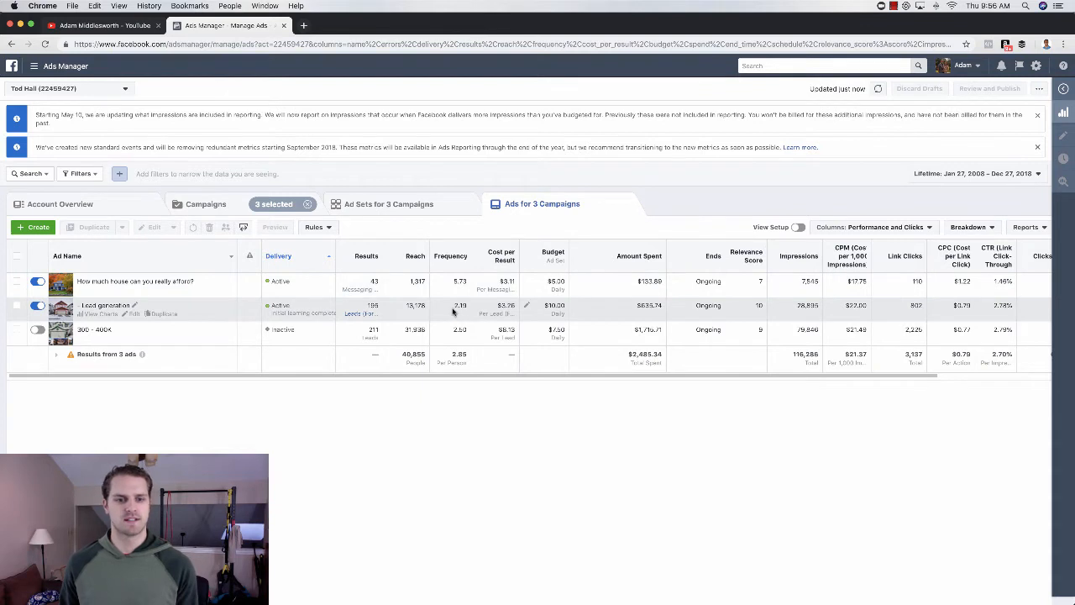
mouse_move(454, 310)
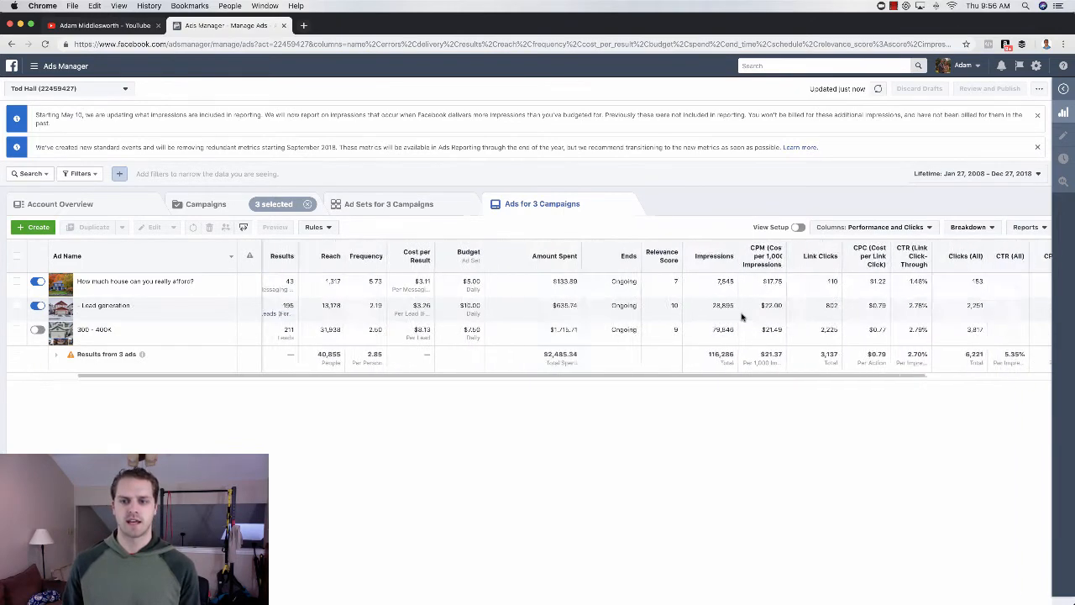
scroll(left, 3)
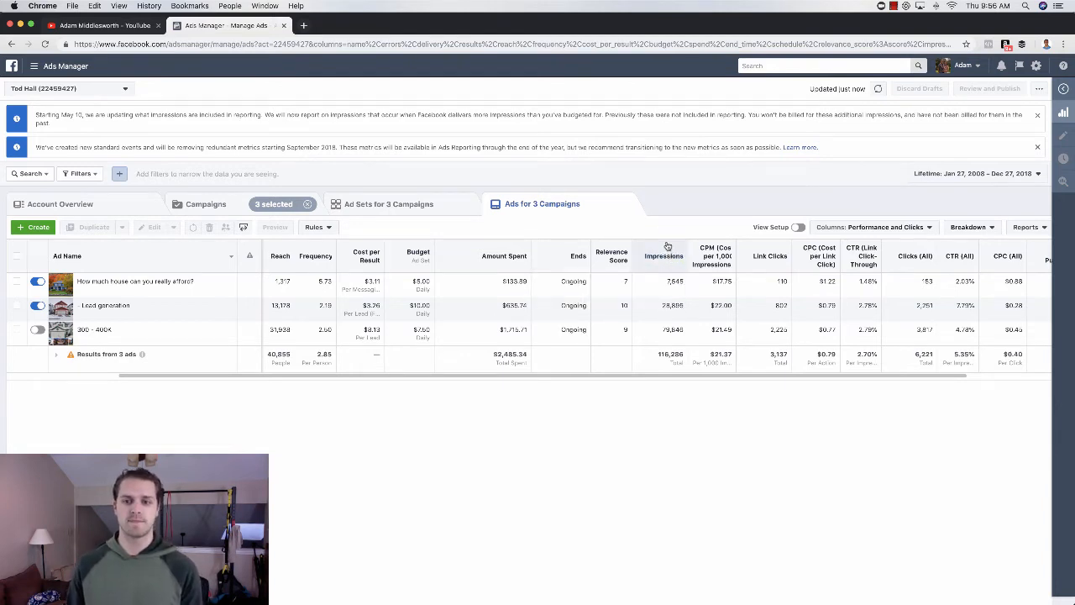
mouse_move(709, 226)
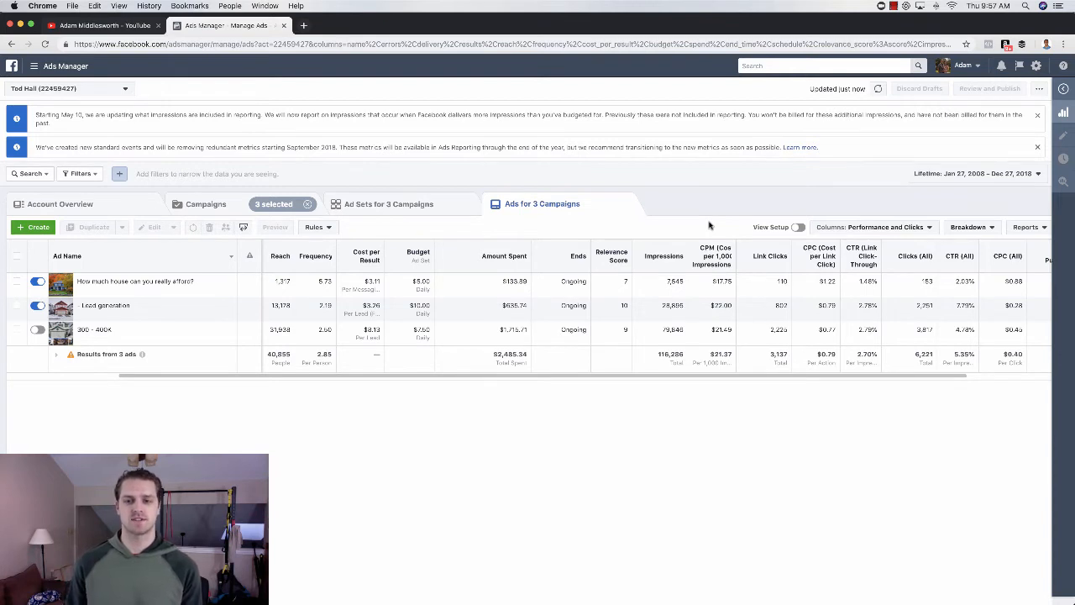
mouse_move(712, 256)
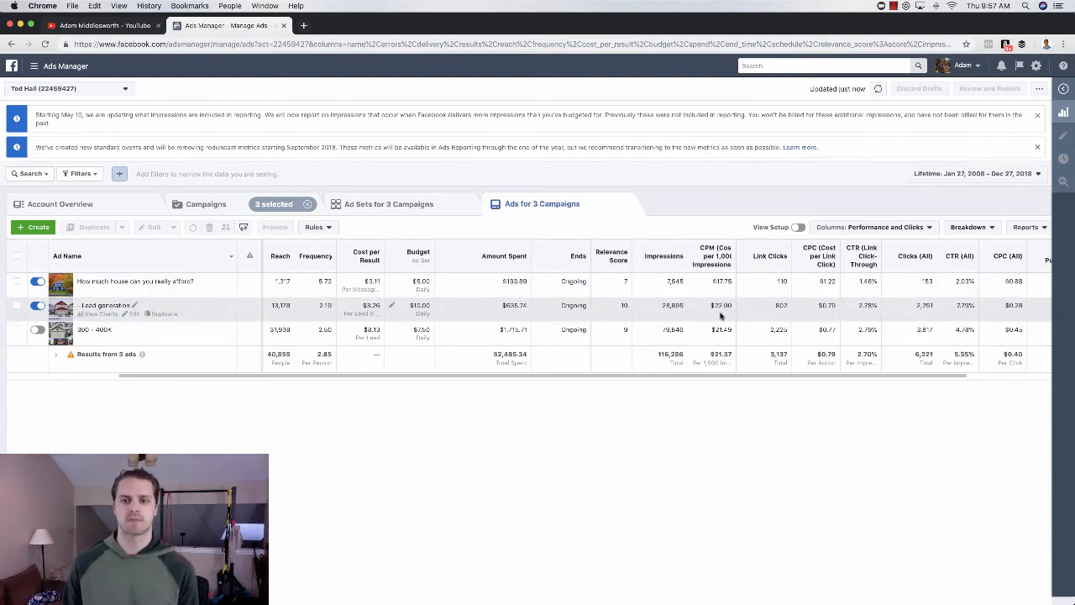
mouse_move(776, 302)
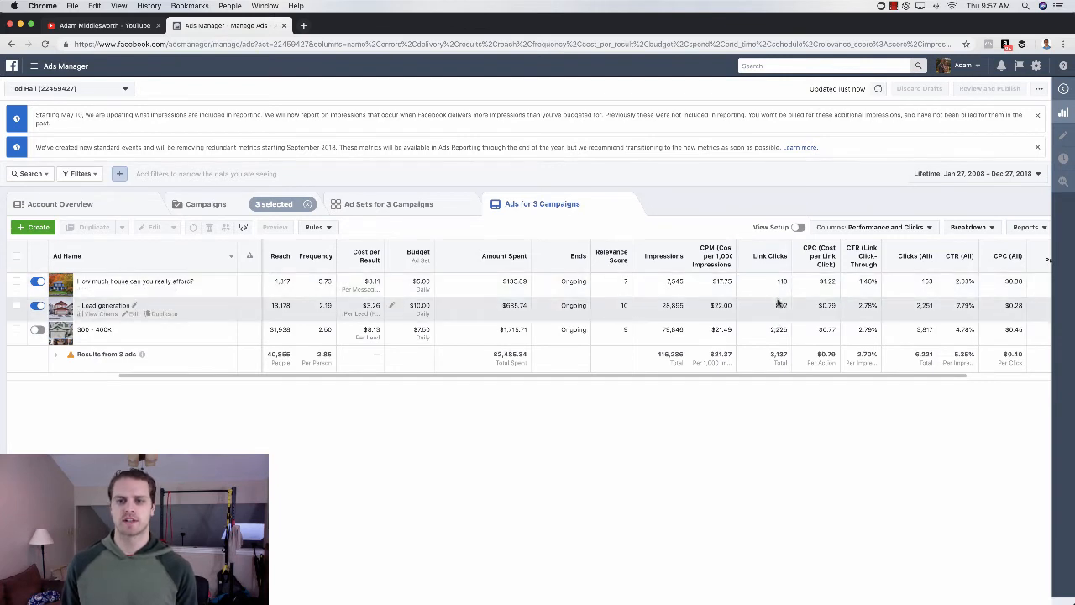
mouse_move(826, 343)
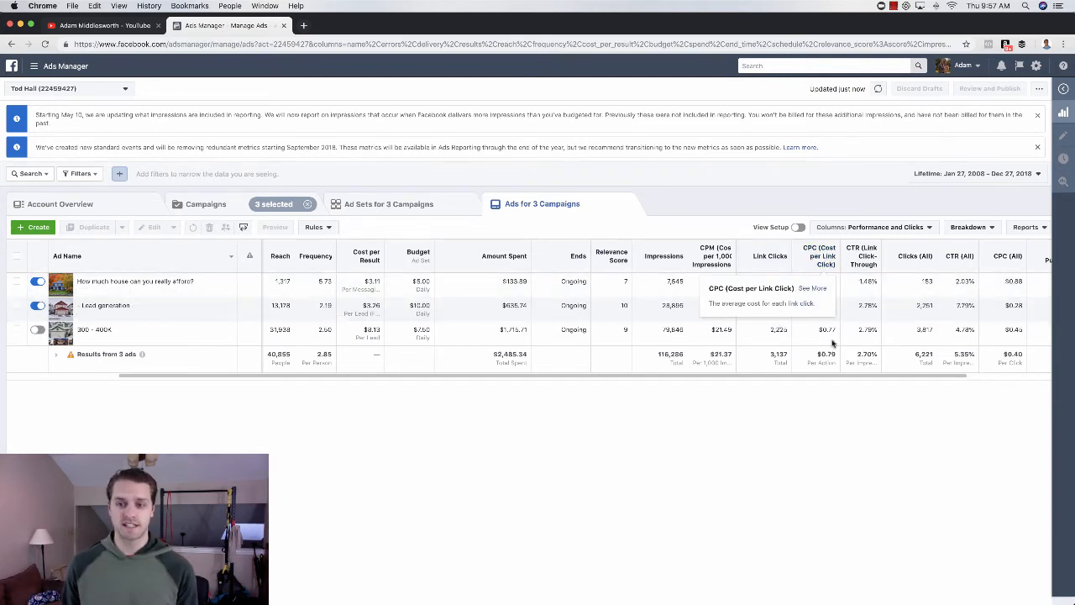
mouse_move(830, 314)
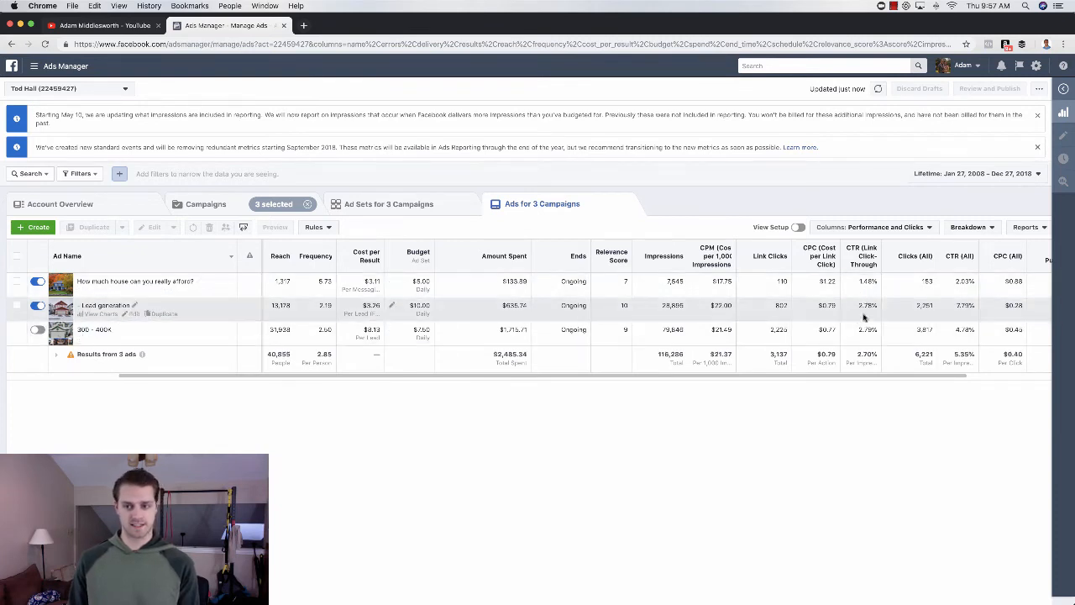
mouse_move(865, 329)
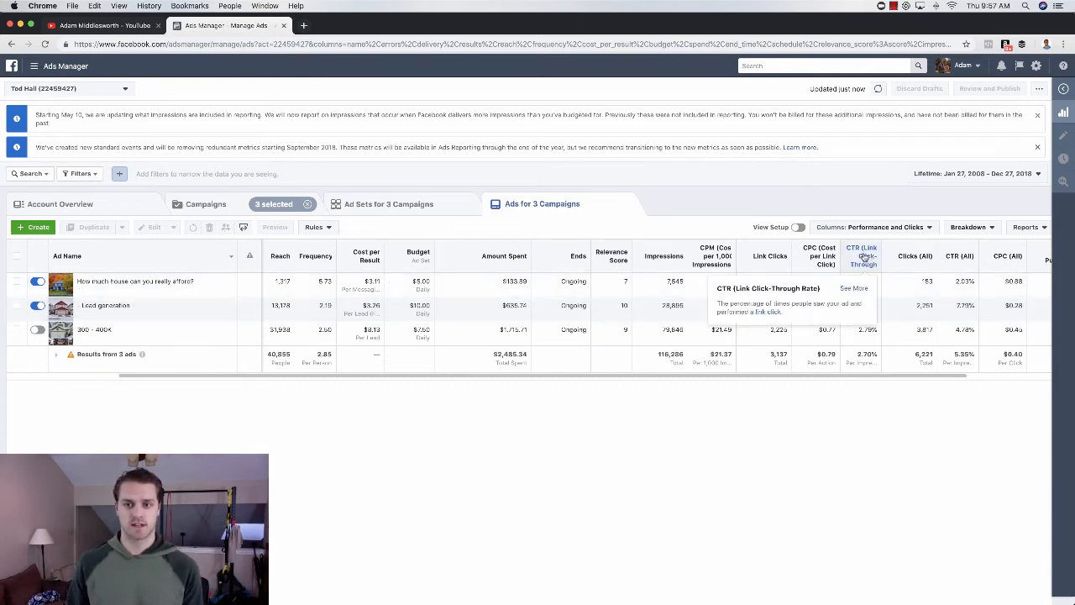
mouse_move(712, 256)
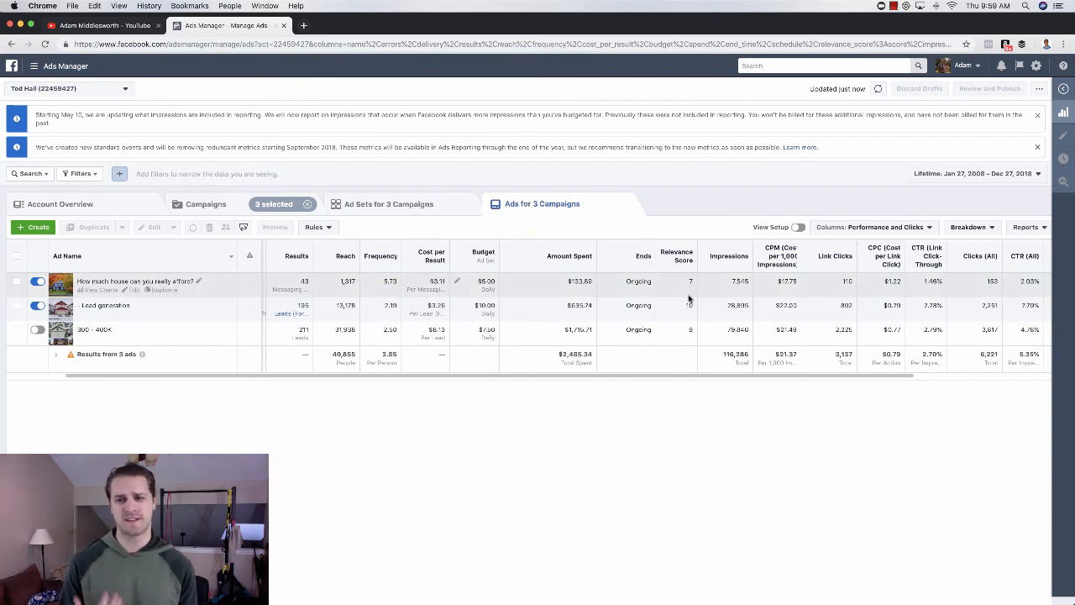
mouse_move(786, 289)
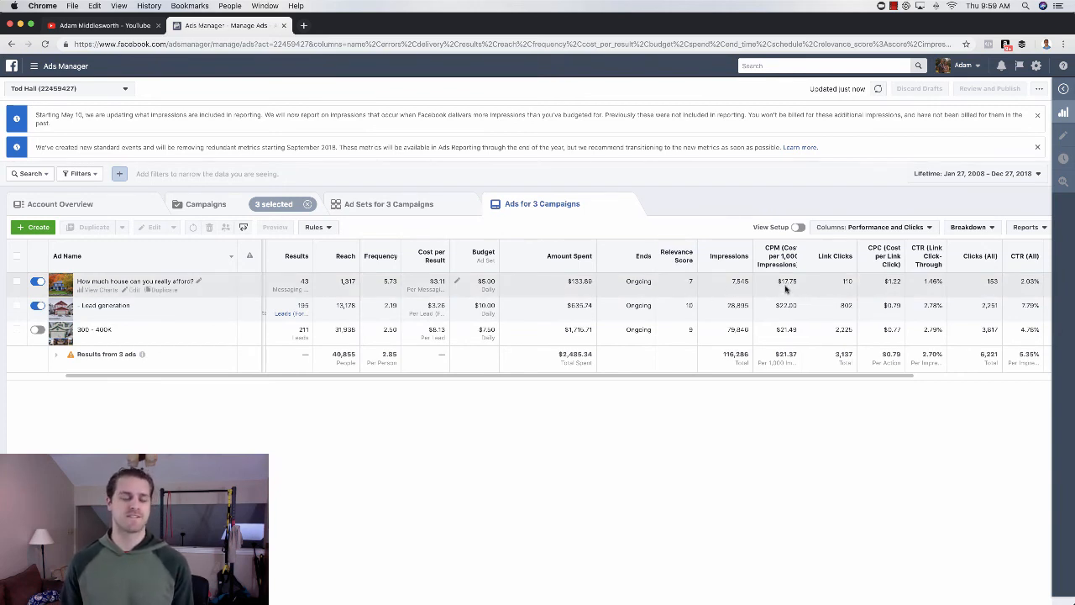
mouse_move(911, 292)
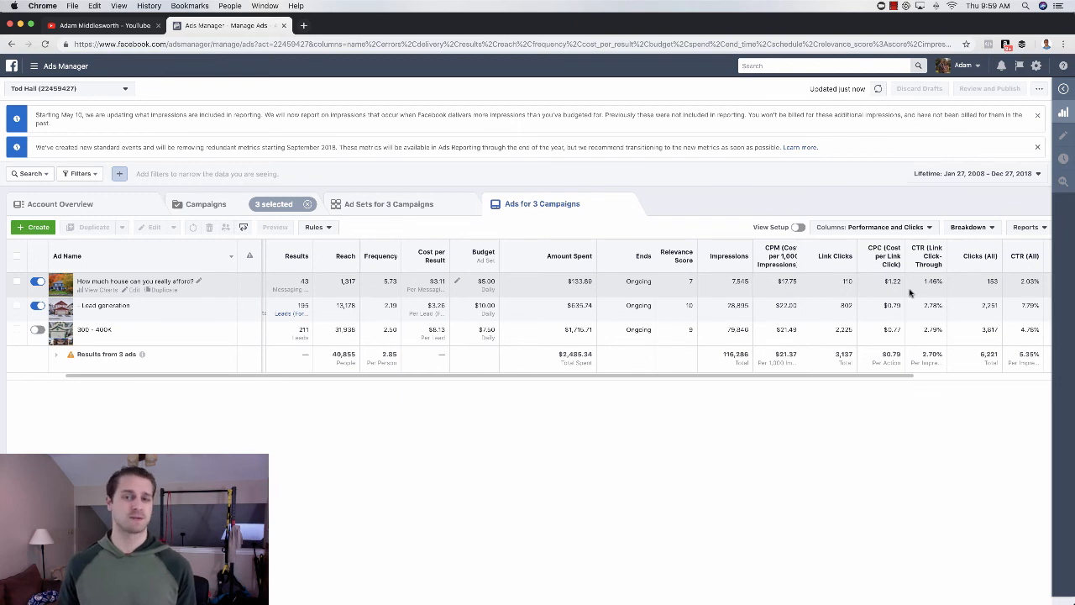